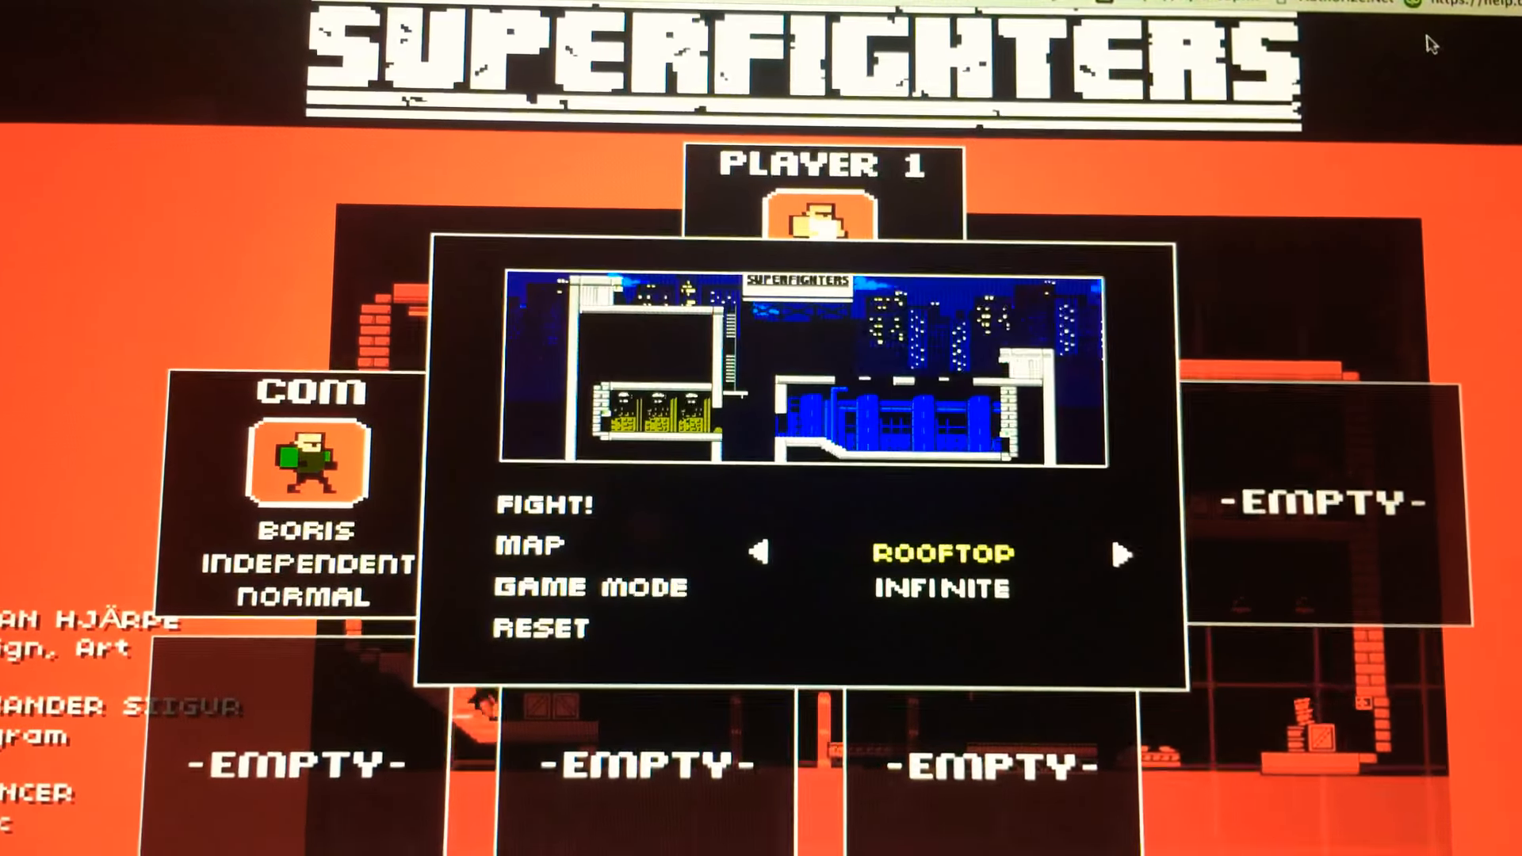
Change the game mode from Infinite to First to 3 in the match settings
left_click(1122, 555)
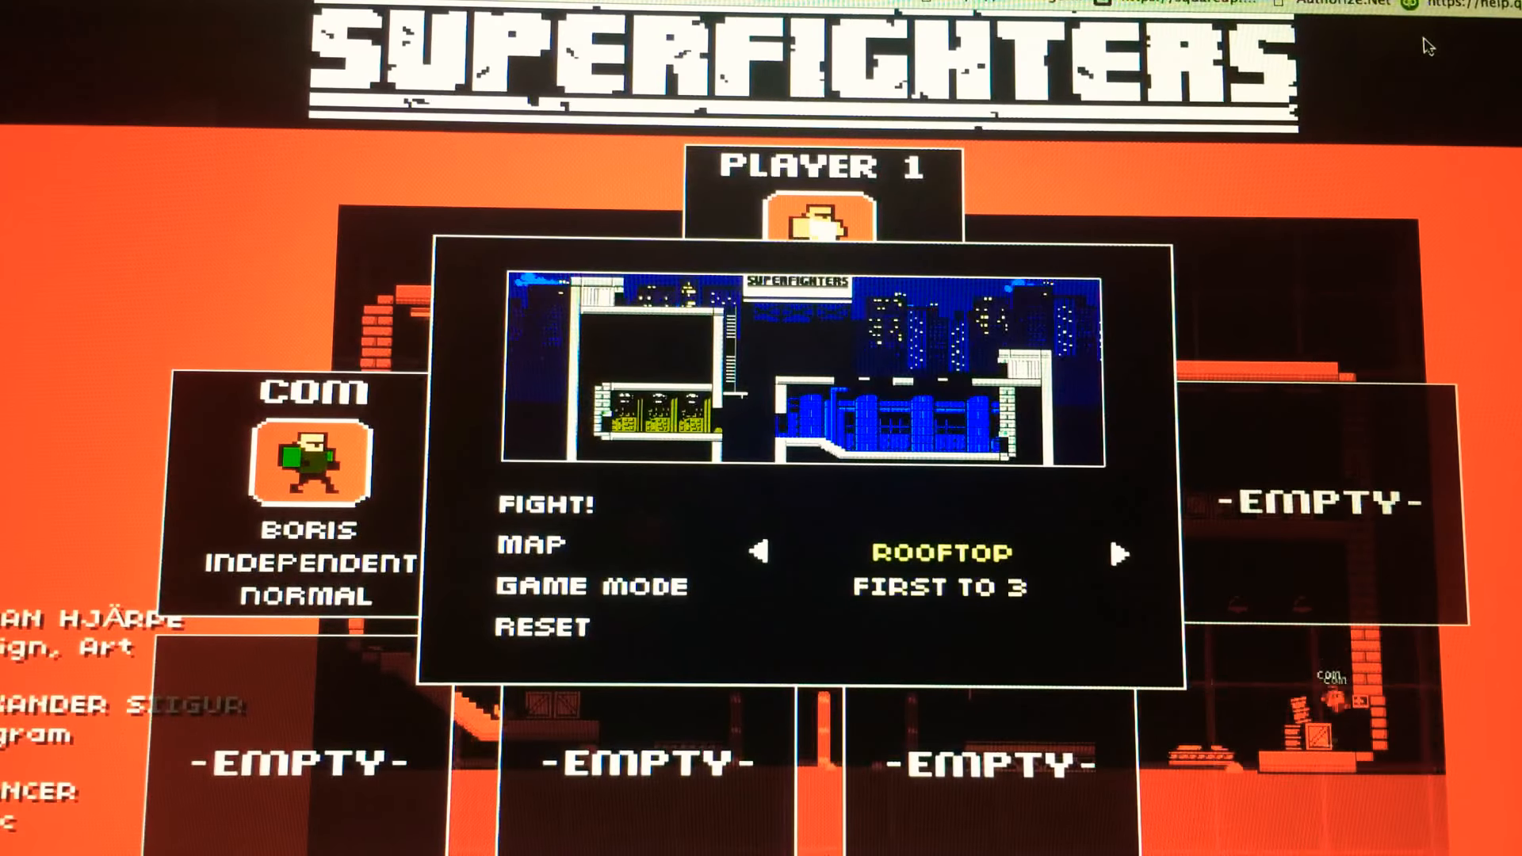
left_click(542, 506)
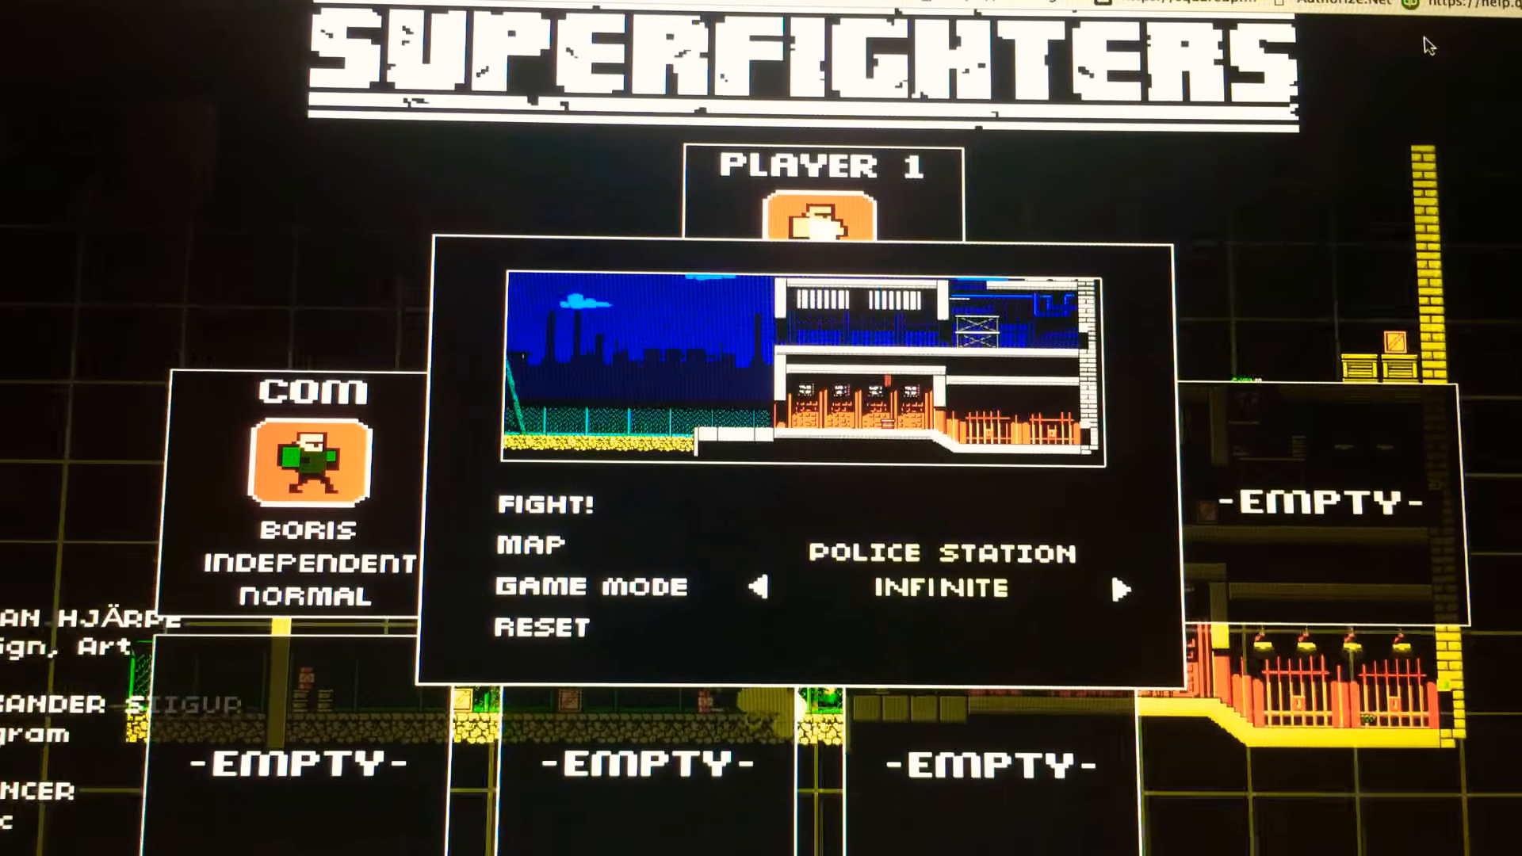
Start the Police Station fight against Boris and win the round
left_click(542, 504)
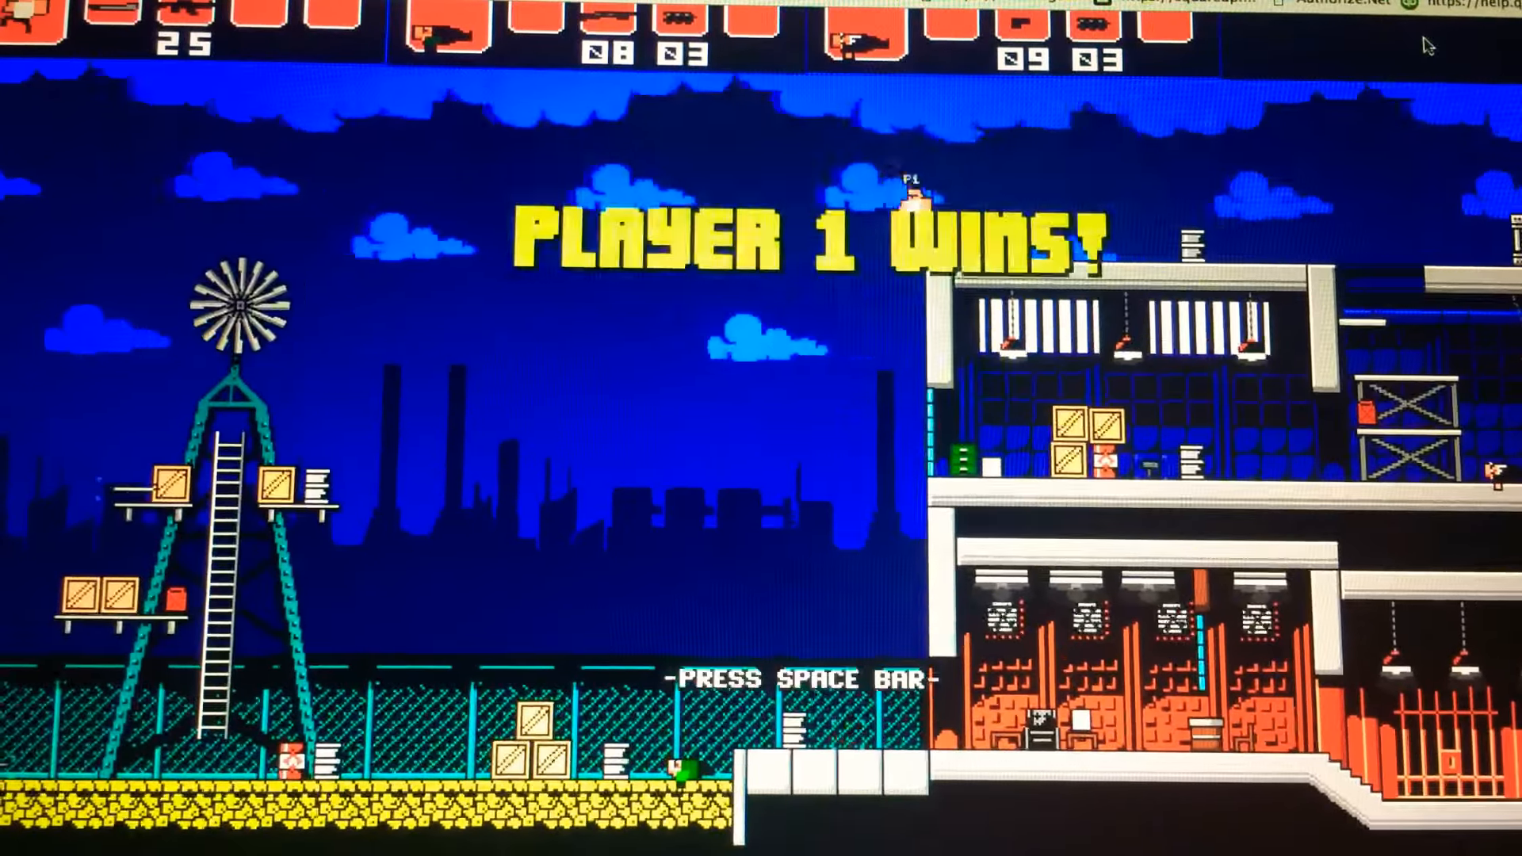
key("space")
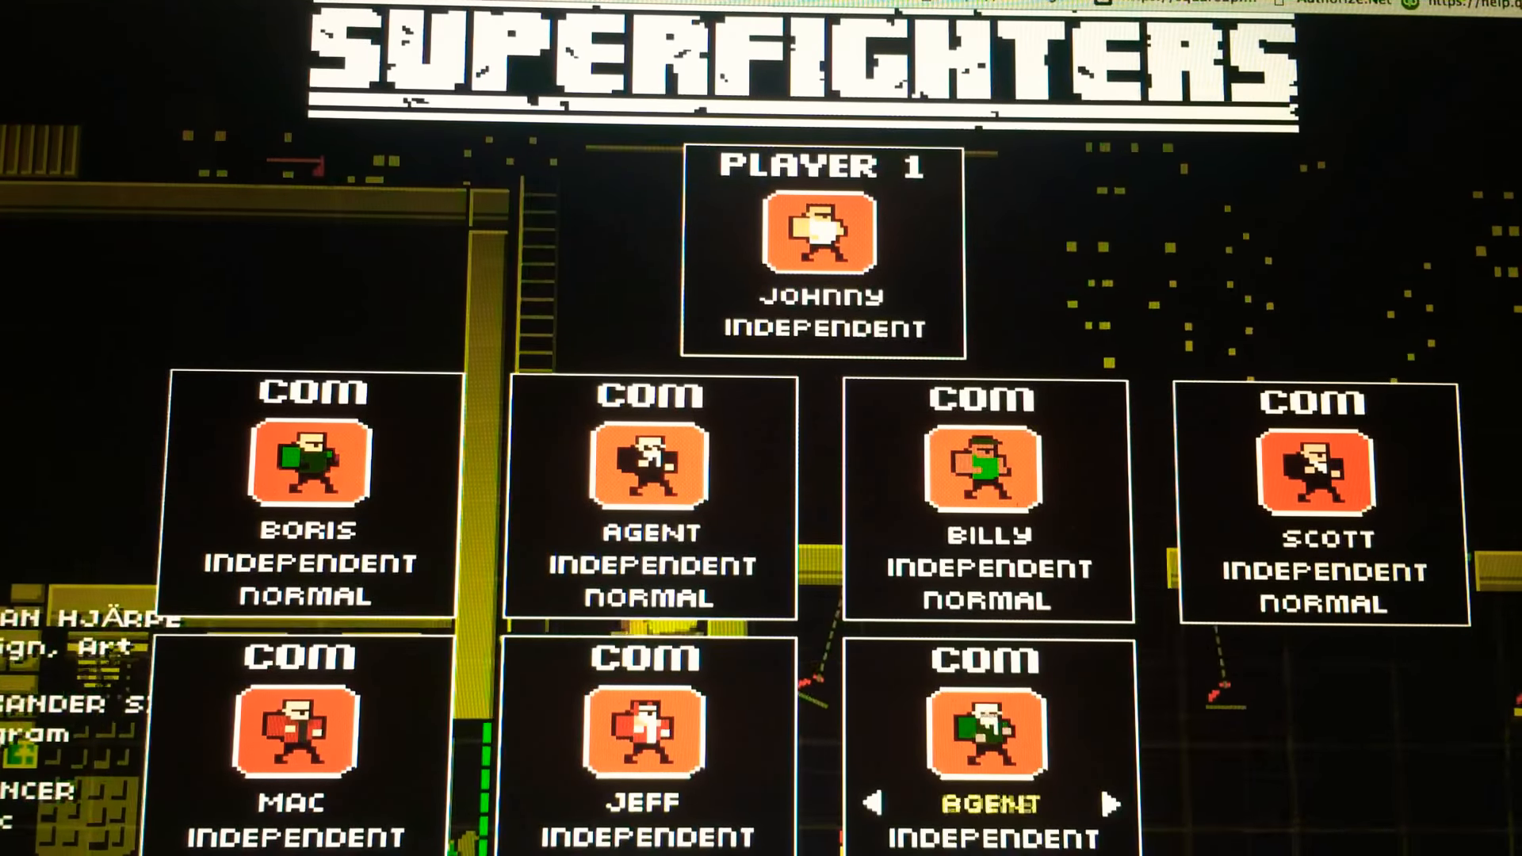
Change the character filling the last CPU slot for the Hazardous best-of-10 match
left_click(1112, 804)
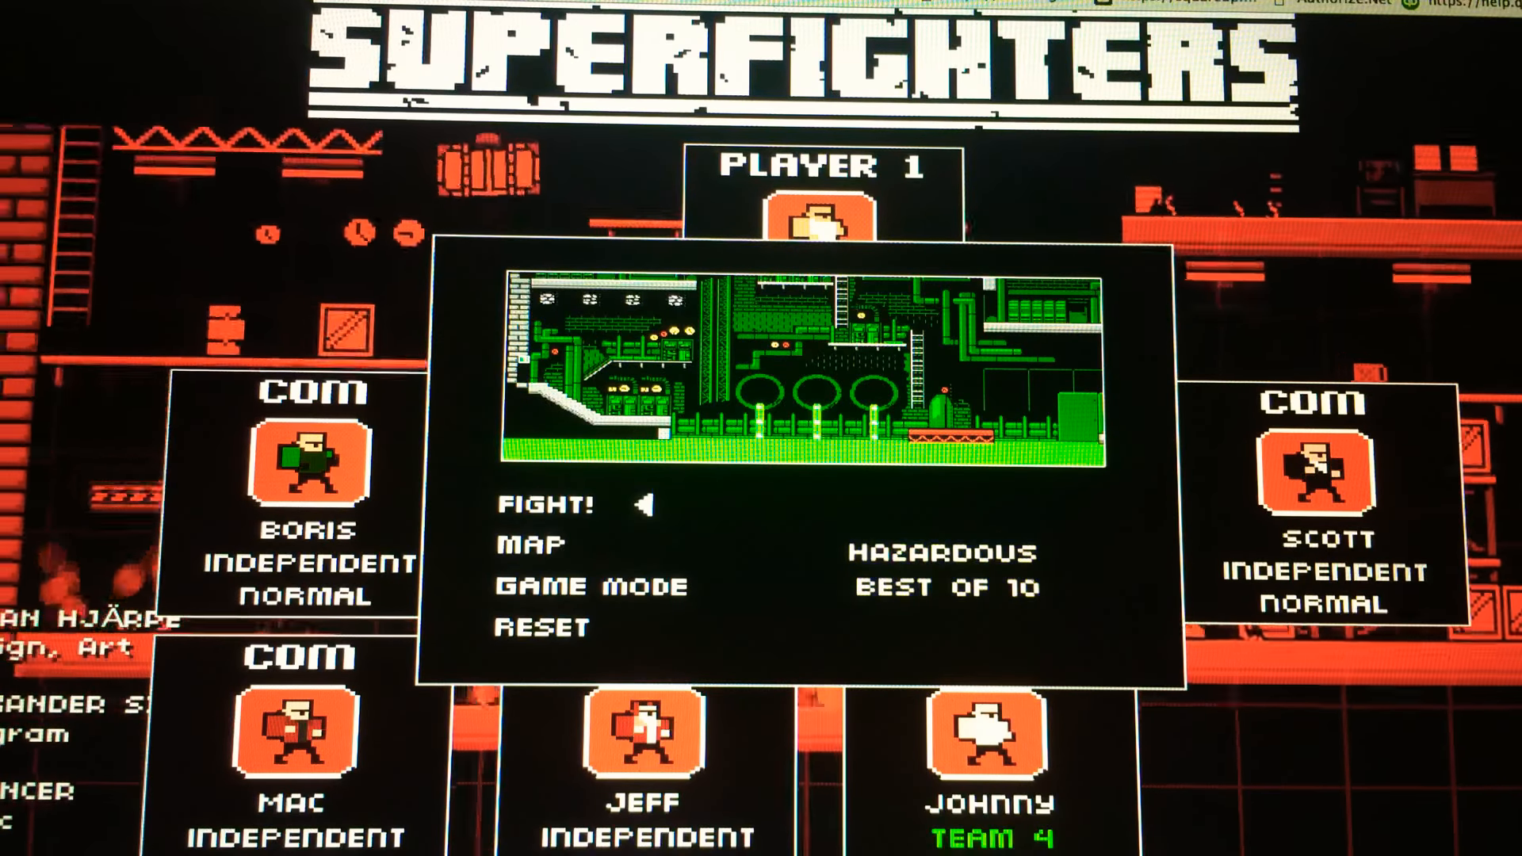
left_click(531, 504)
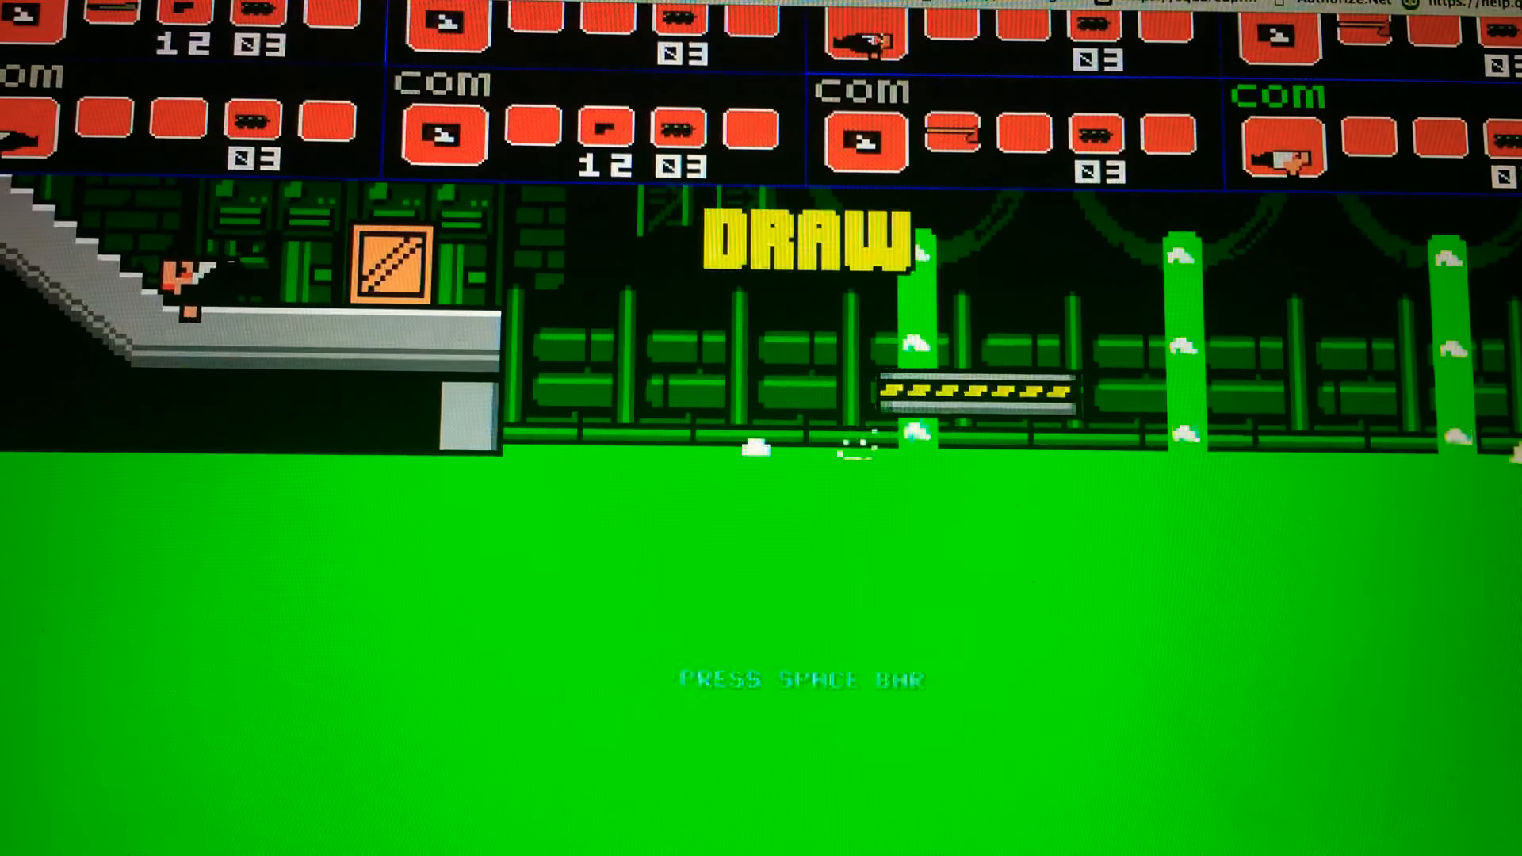
key("space")
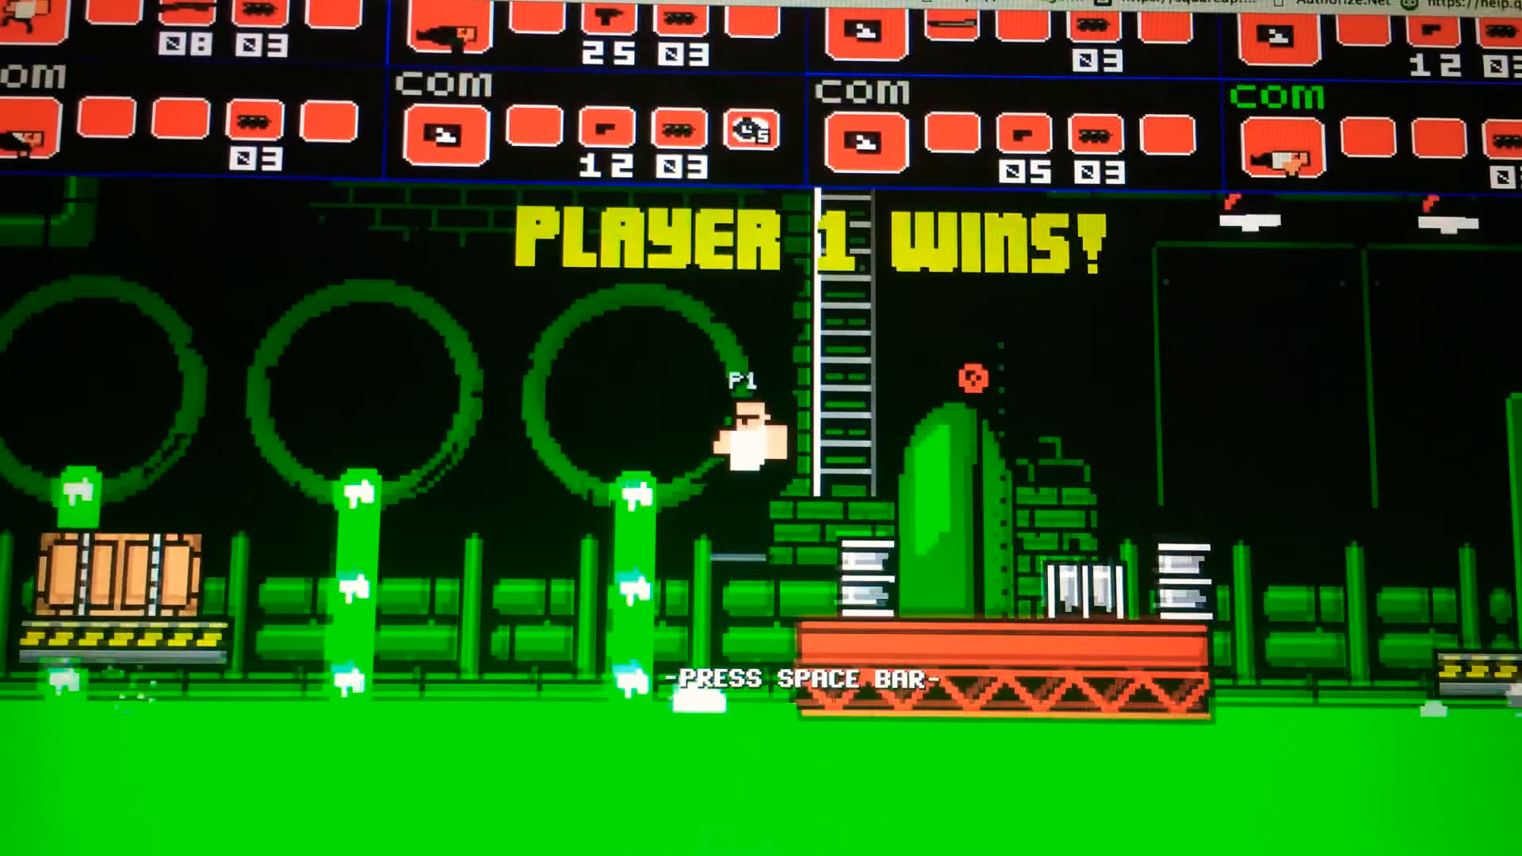
View the 9-round win/loss standings, then return to the match setup screen
key("space")
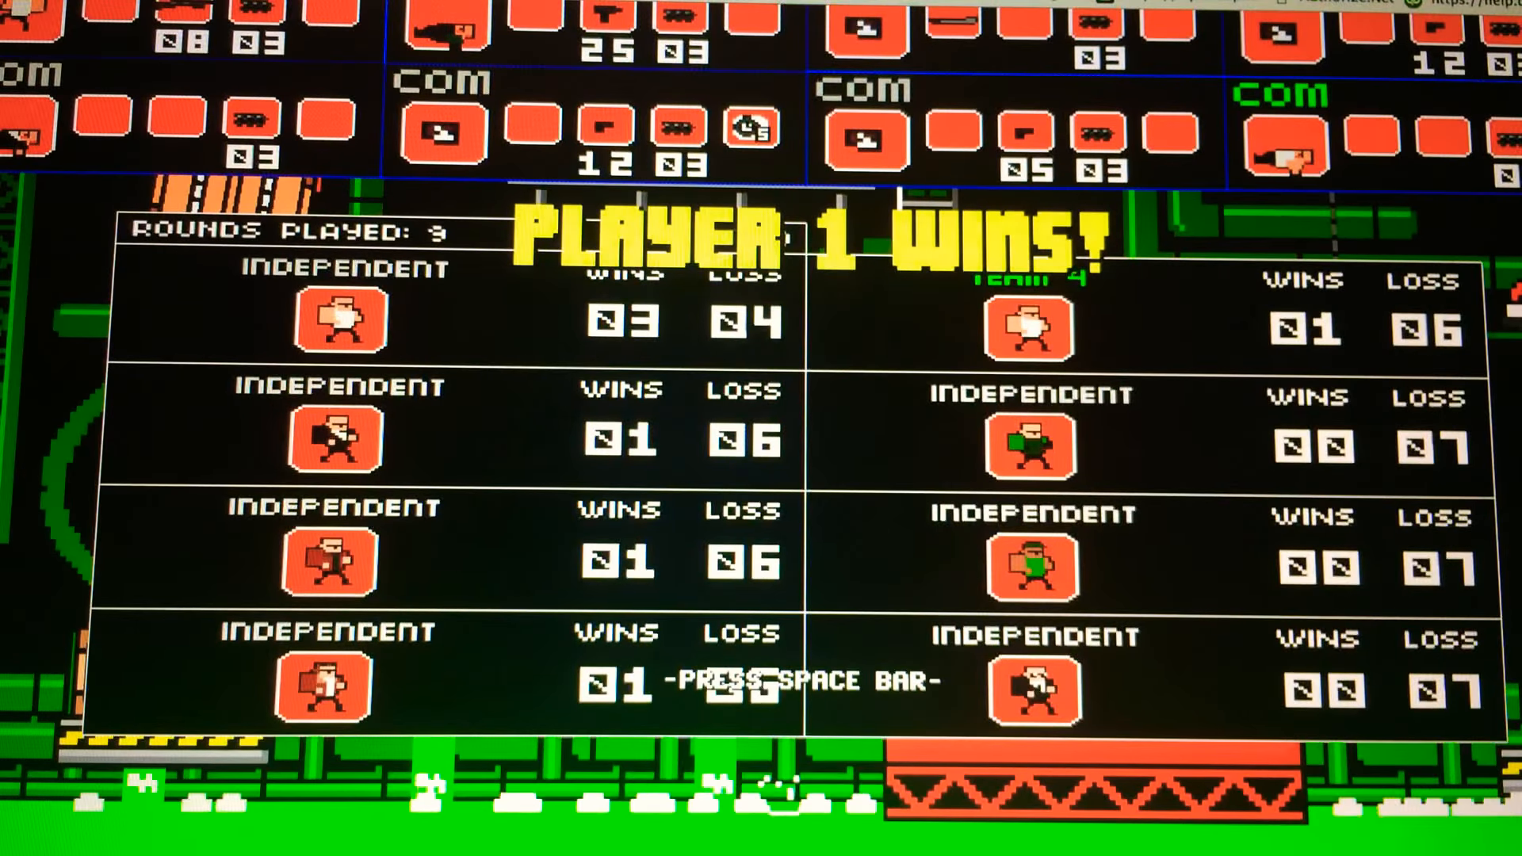
key("space")
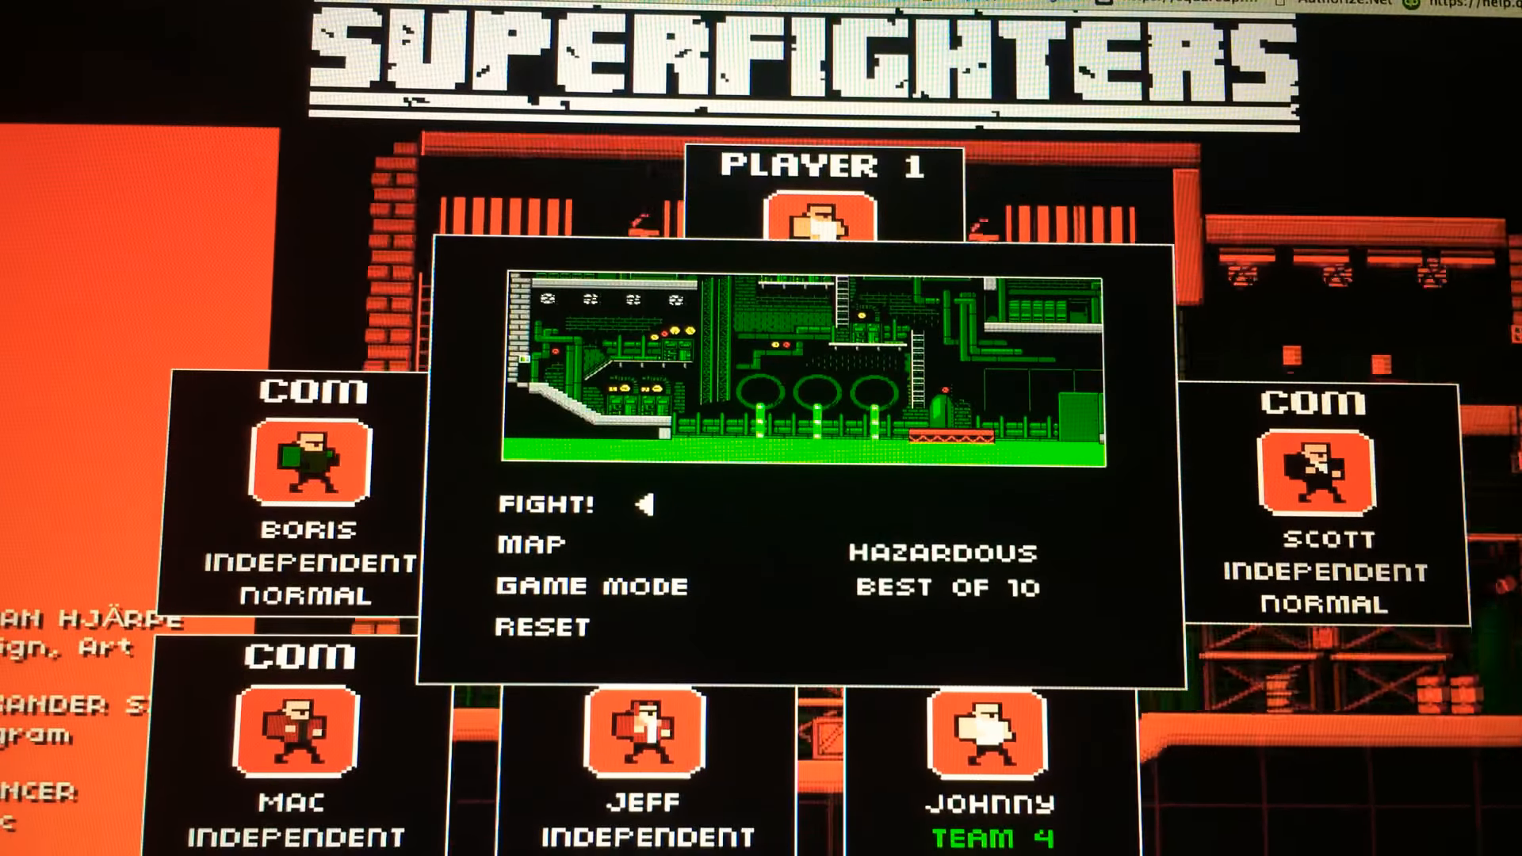